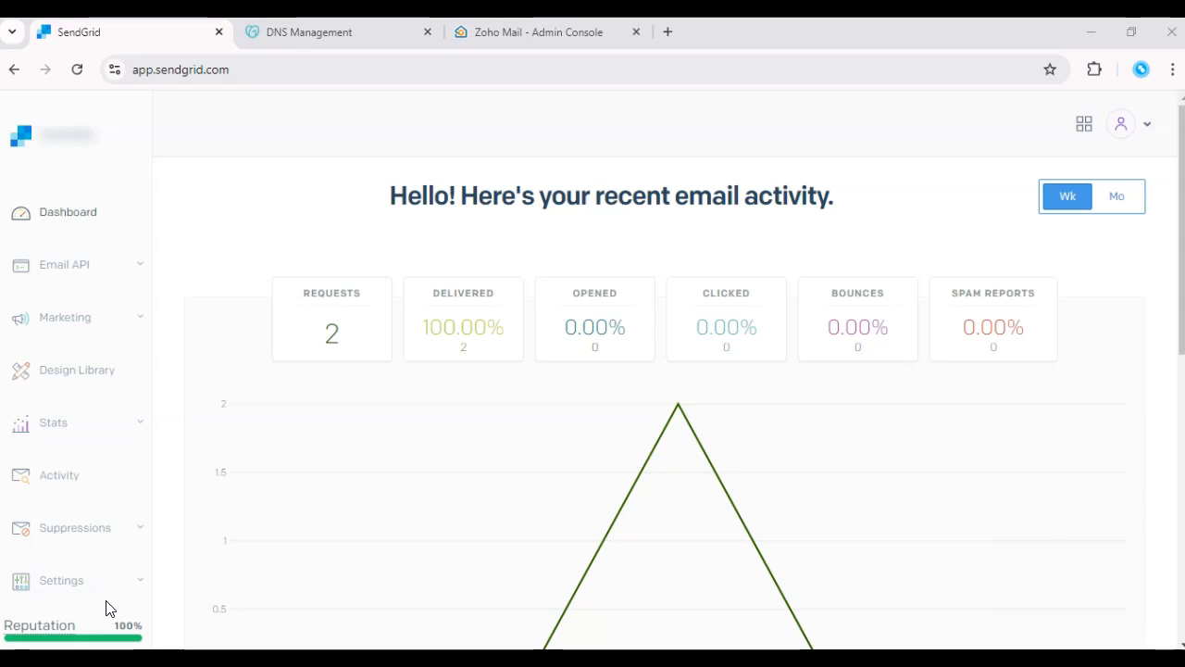
mouse_move(211, 546)
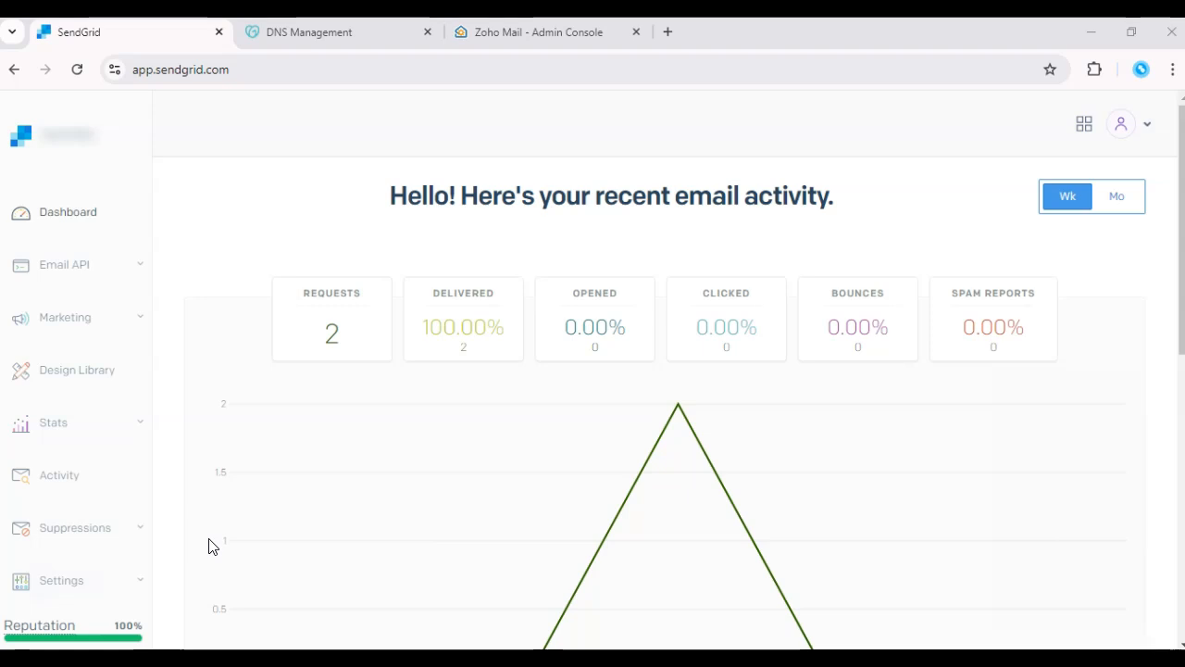
mouse_move(208, 545)
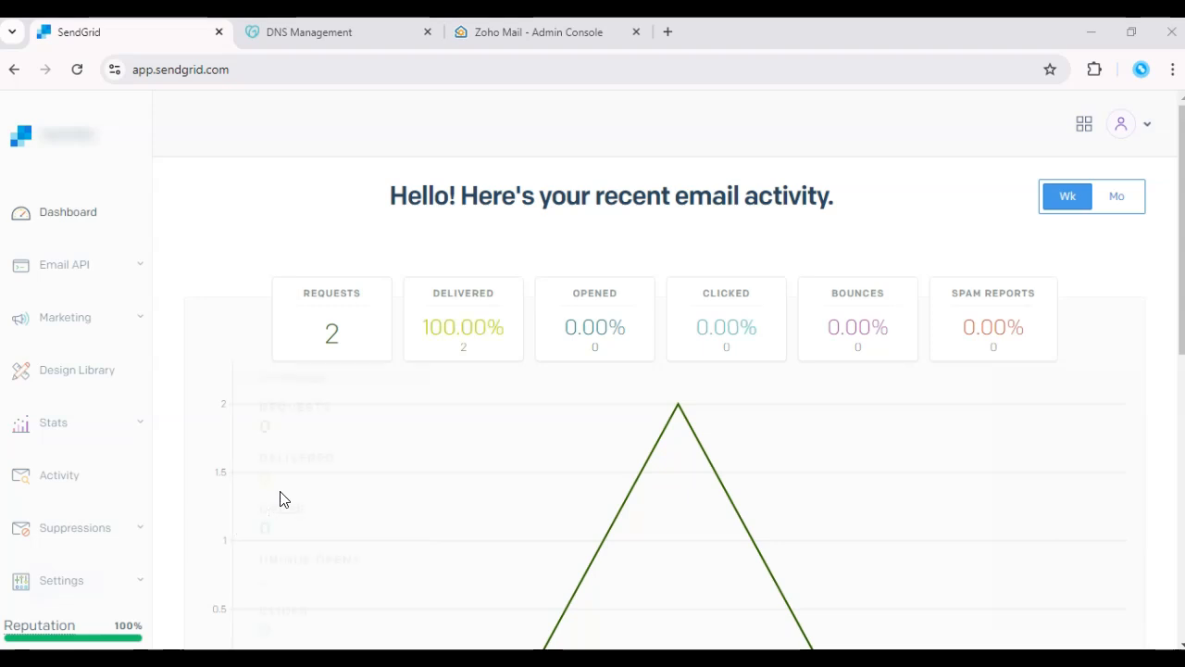
mouse_move(469, 604)
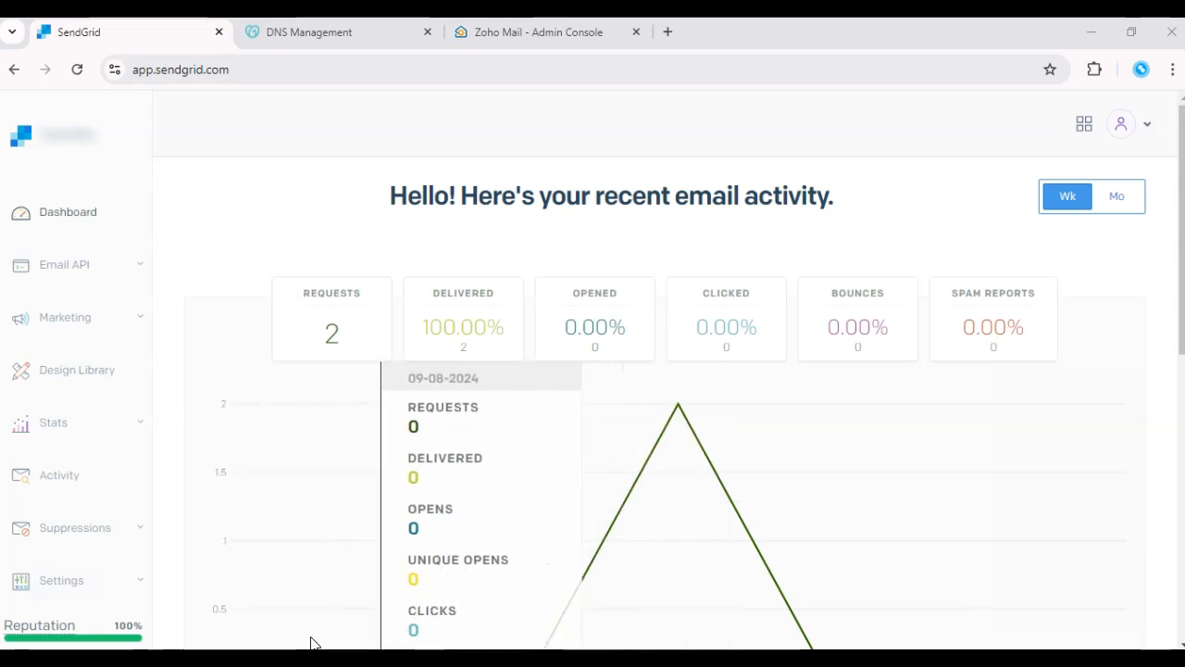
mouse_move(185, 611)
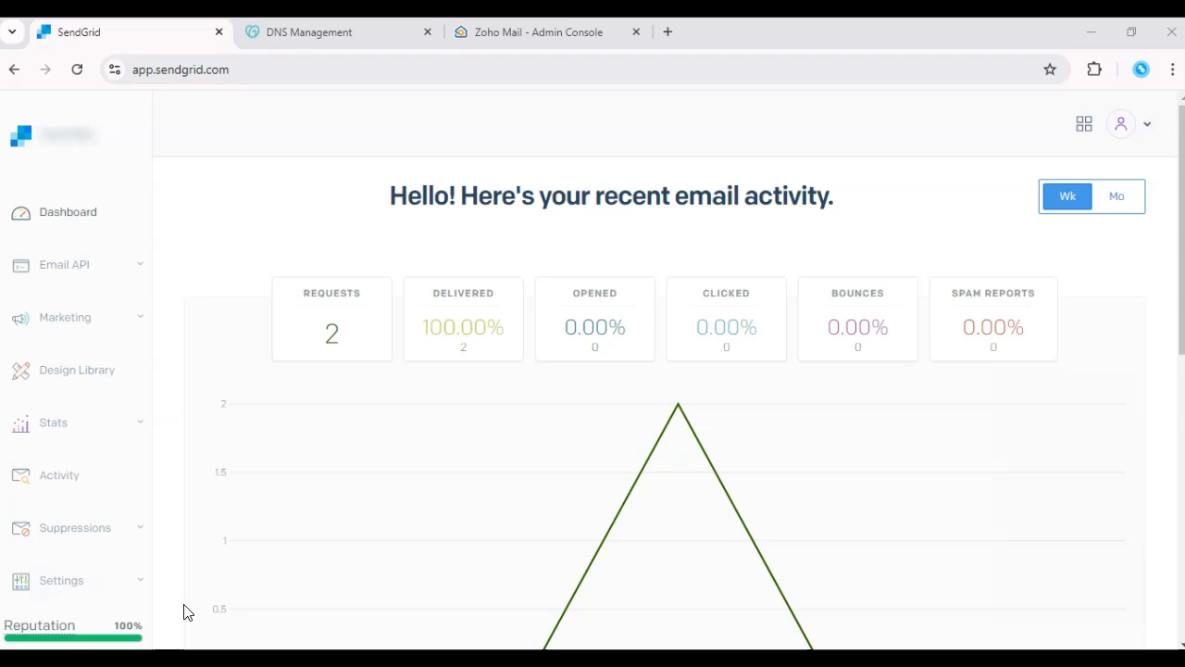
mouse_move(292, 261)
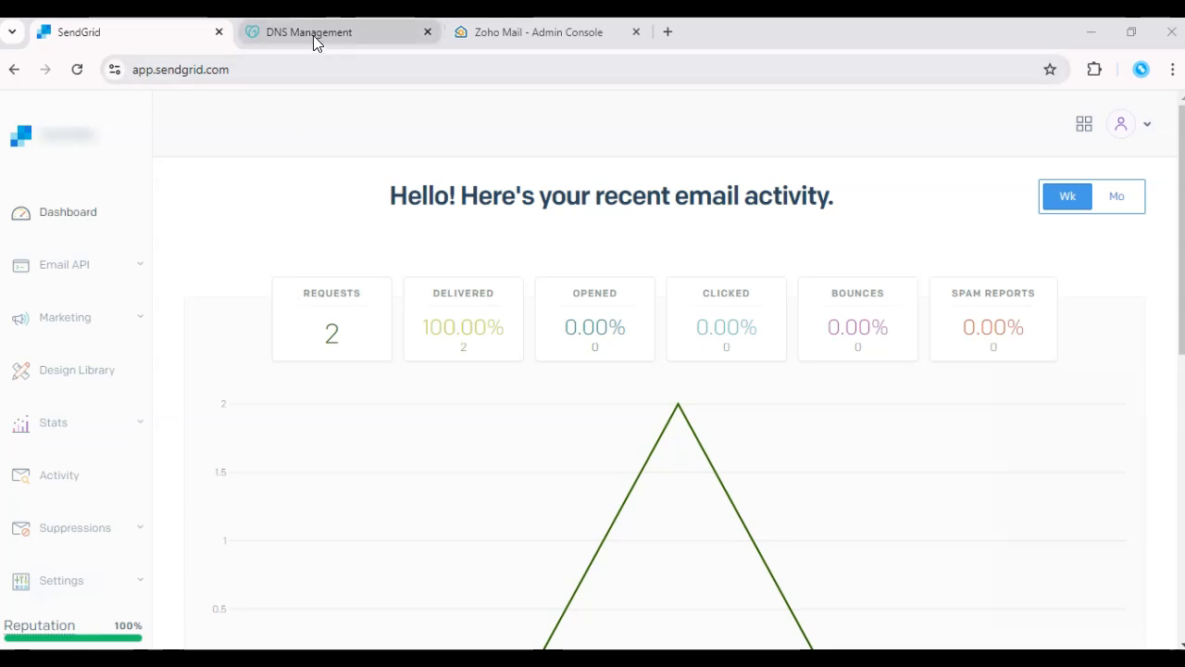
Show the DNS Records table for yaztestdomain.online with its A and NS records
click(315, 32)
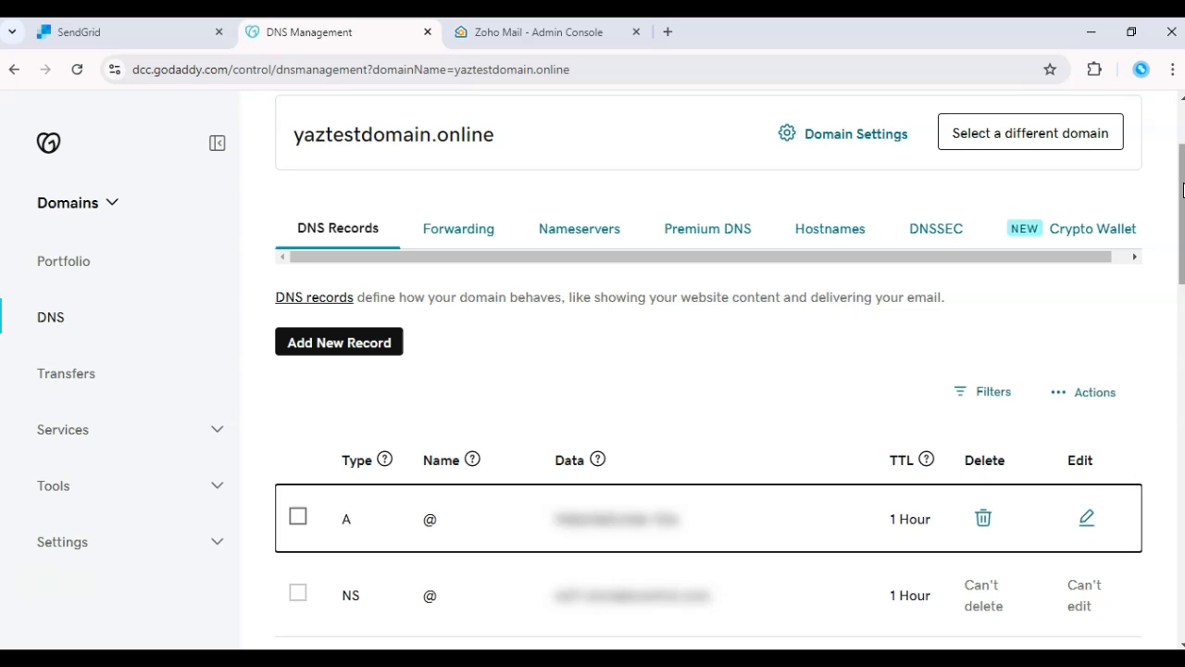
scroll(down, 3)
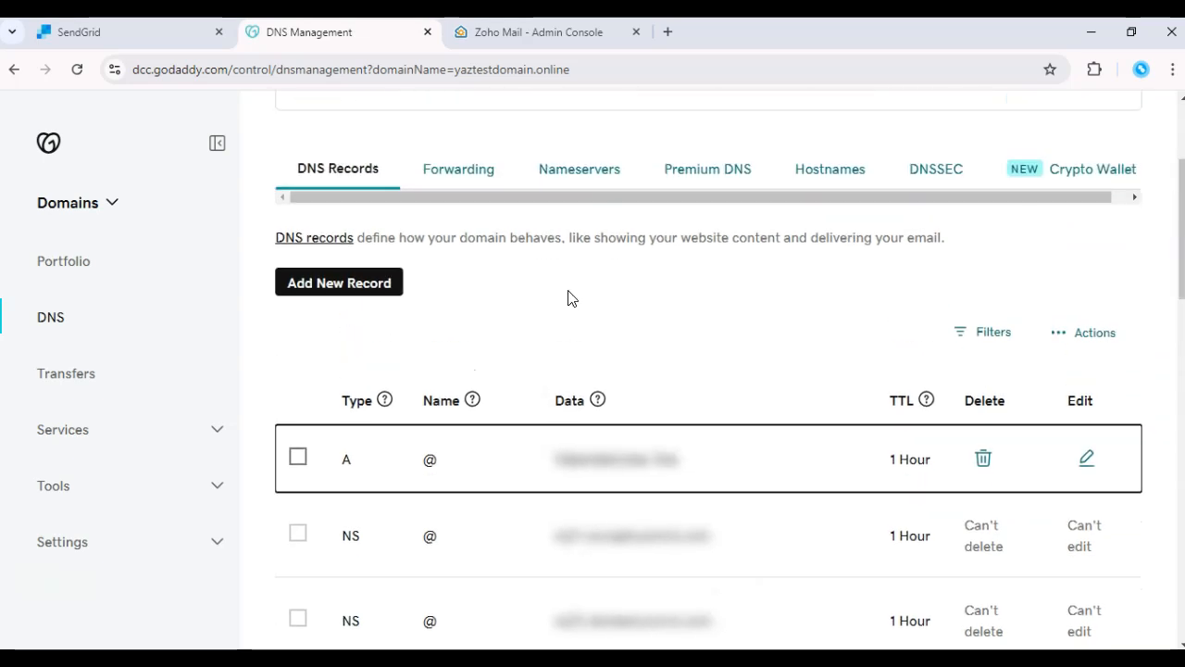
Draft a new A record named @ pointing to 192.168.0.0, leaving it unsaved
click(338, 282)
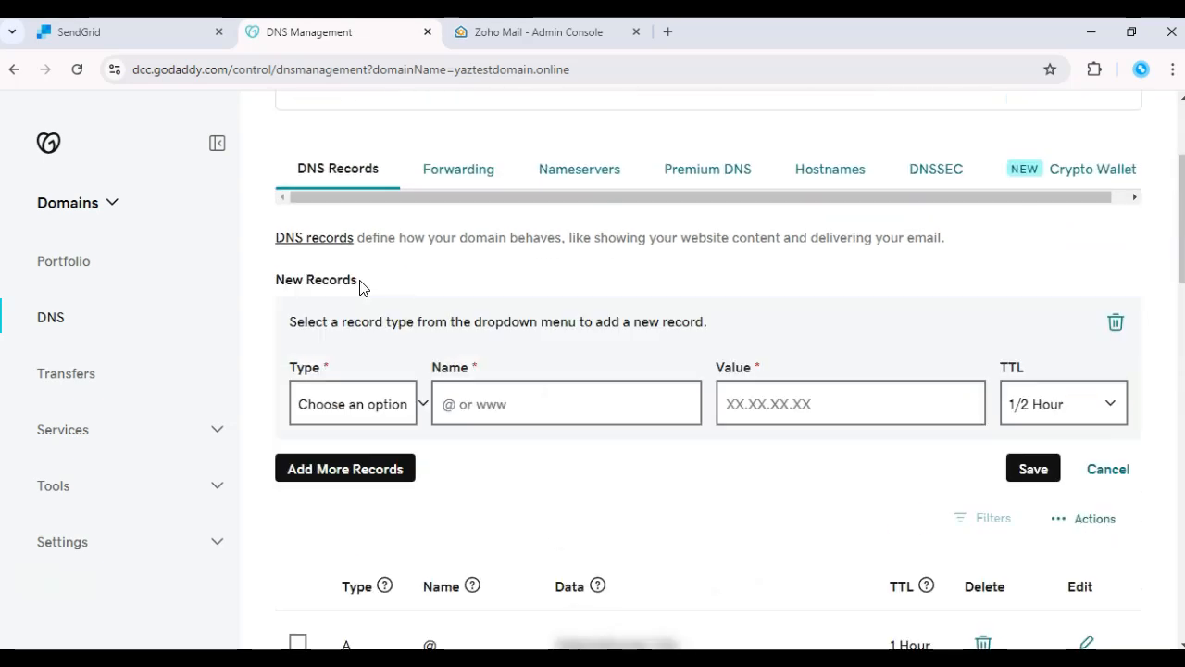
click(352, 403)
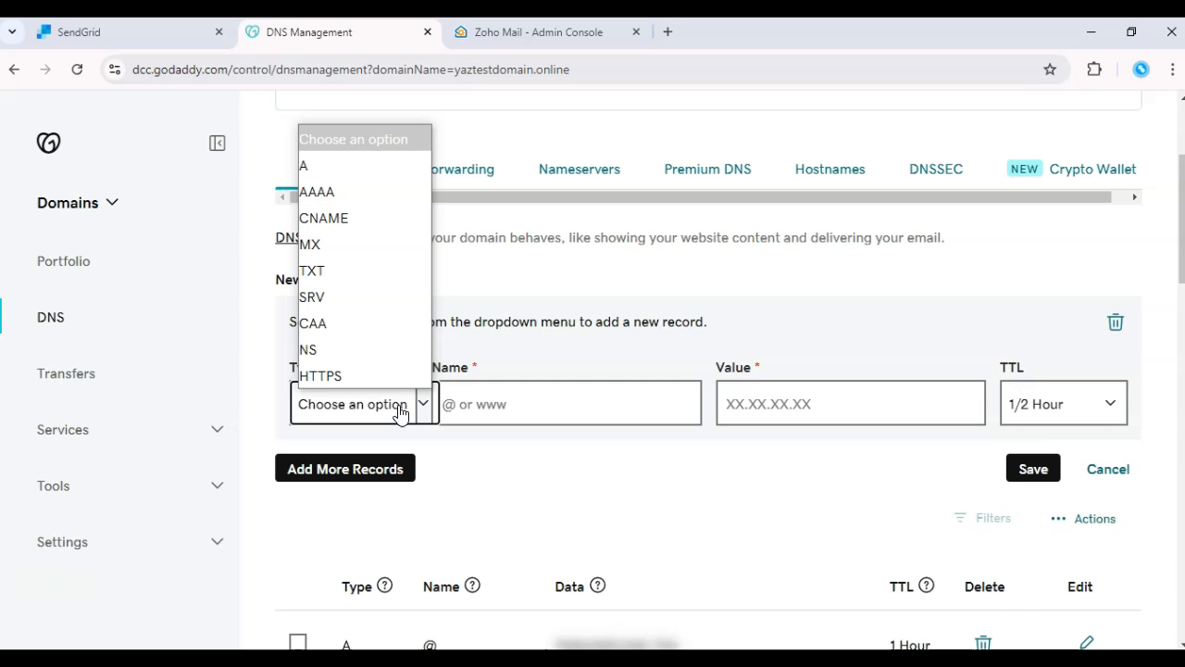
mouse_move(321, 165)
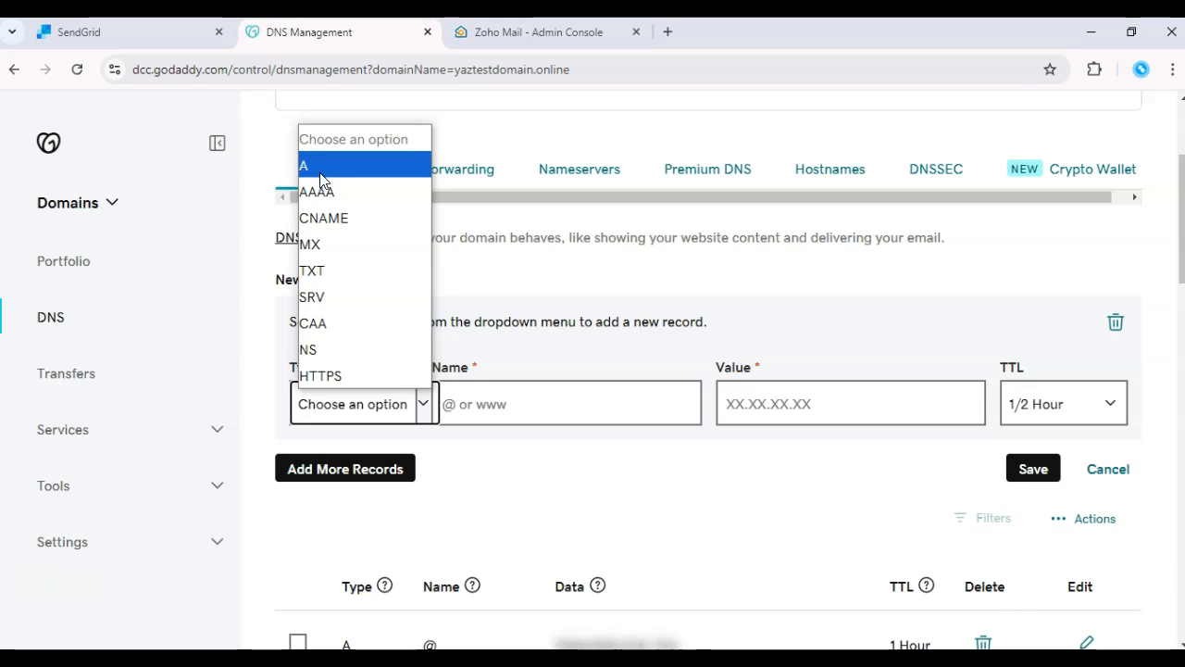
mouse_move(318, 169)
text(192.168.0.0)
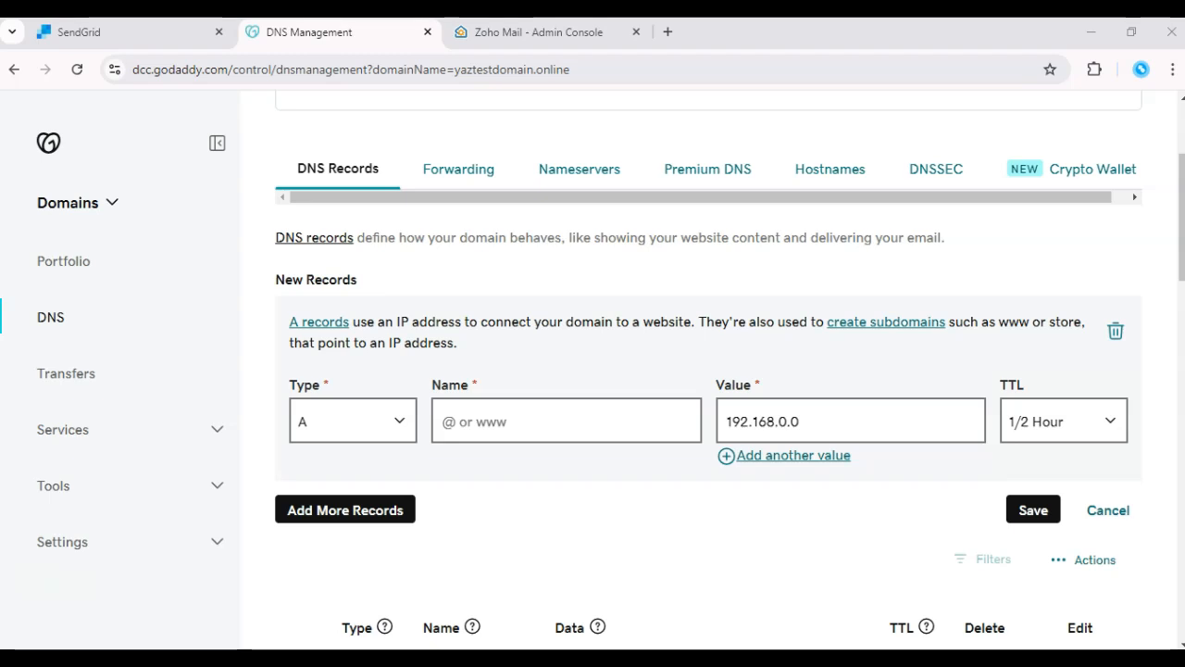
click(565, 420)
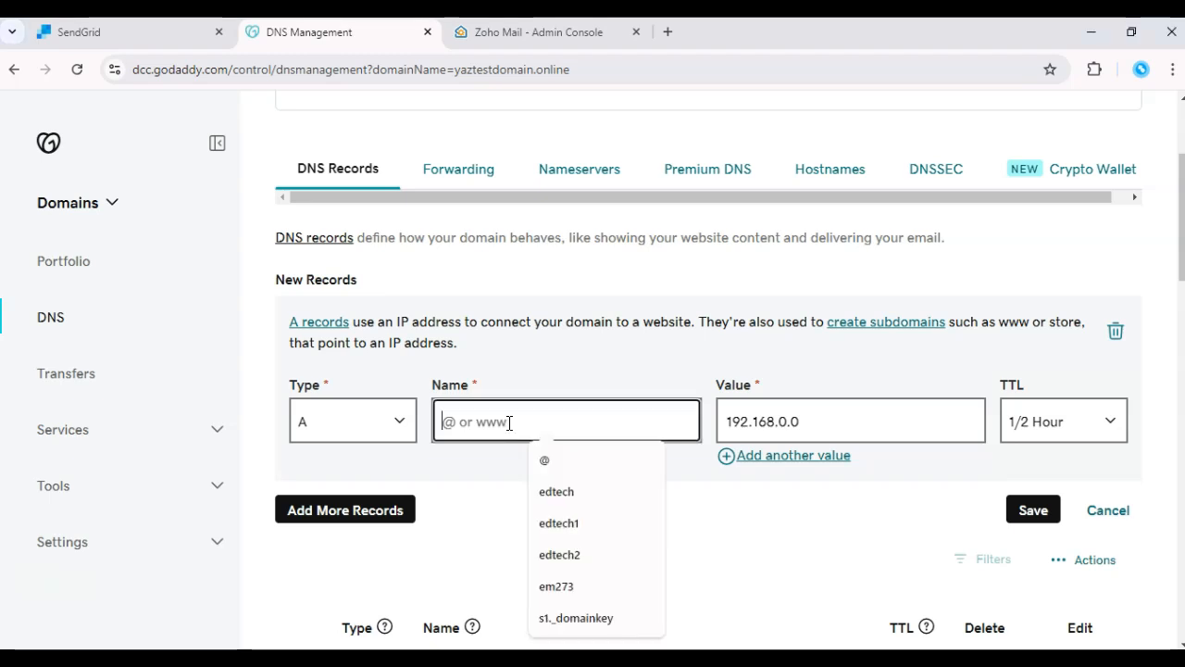
click(545, 460)
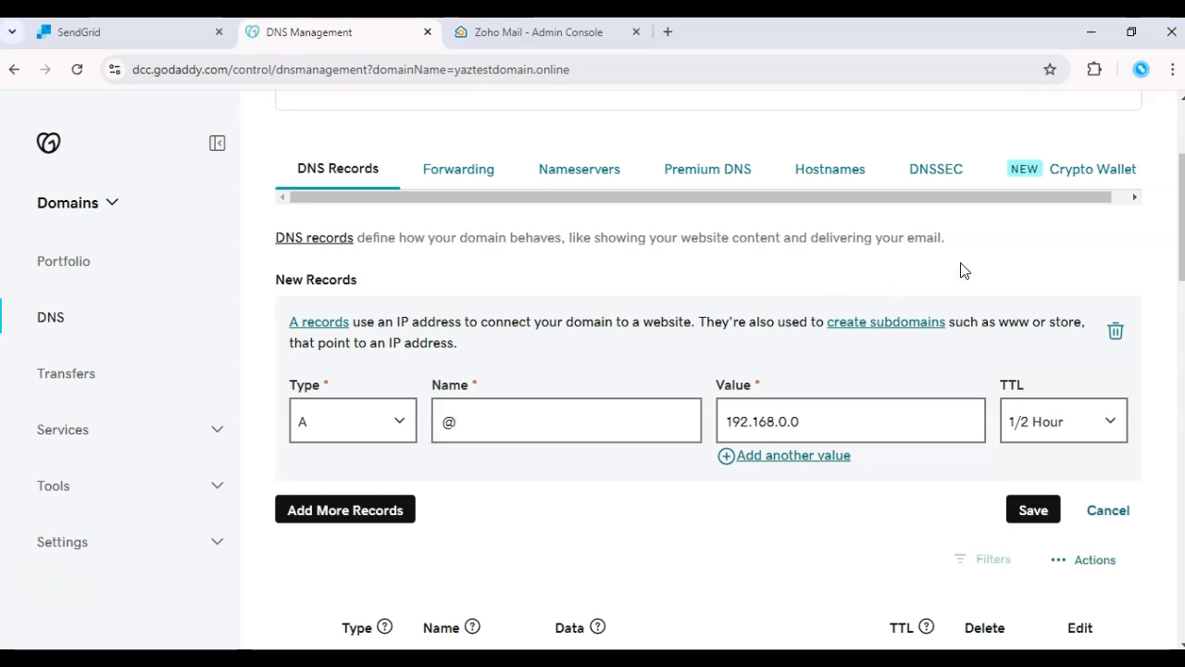
click(532, 420)
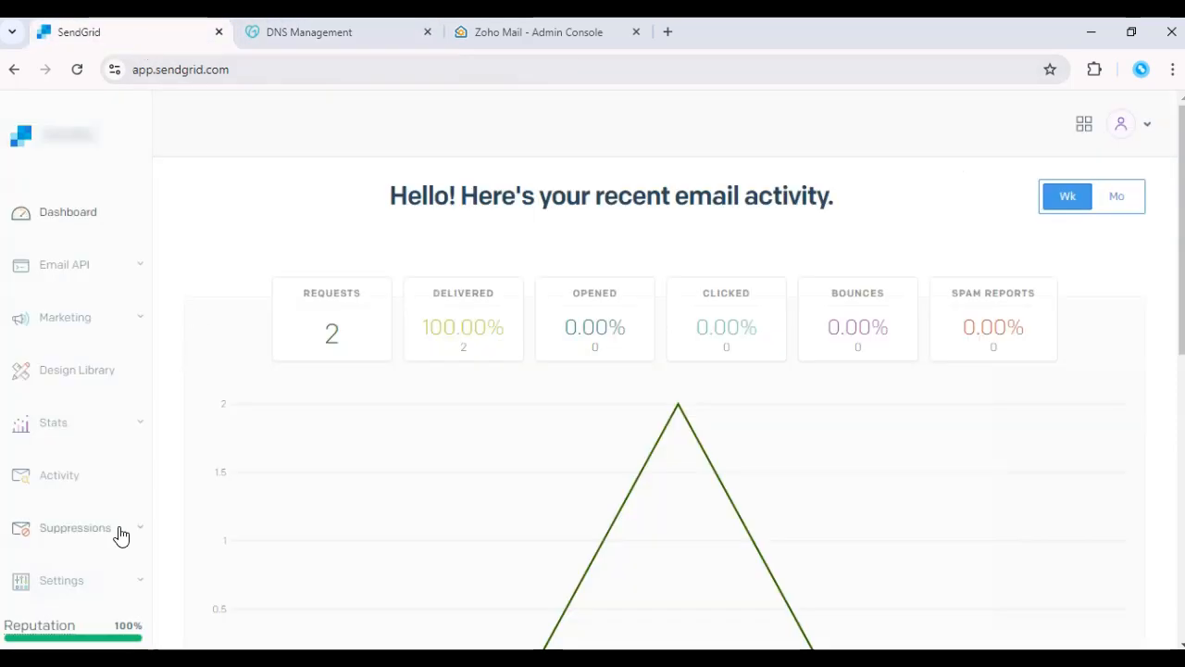
Reach Sender Authentication under Settings, showing em273.yaztestdomain.online and the single sender Verified
click(61, 580)
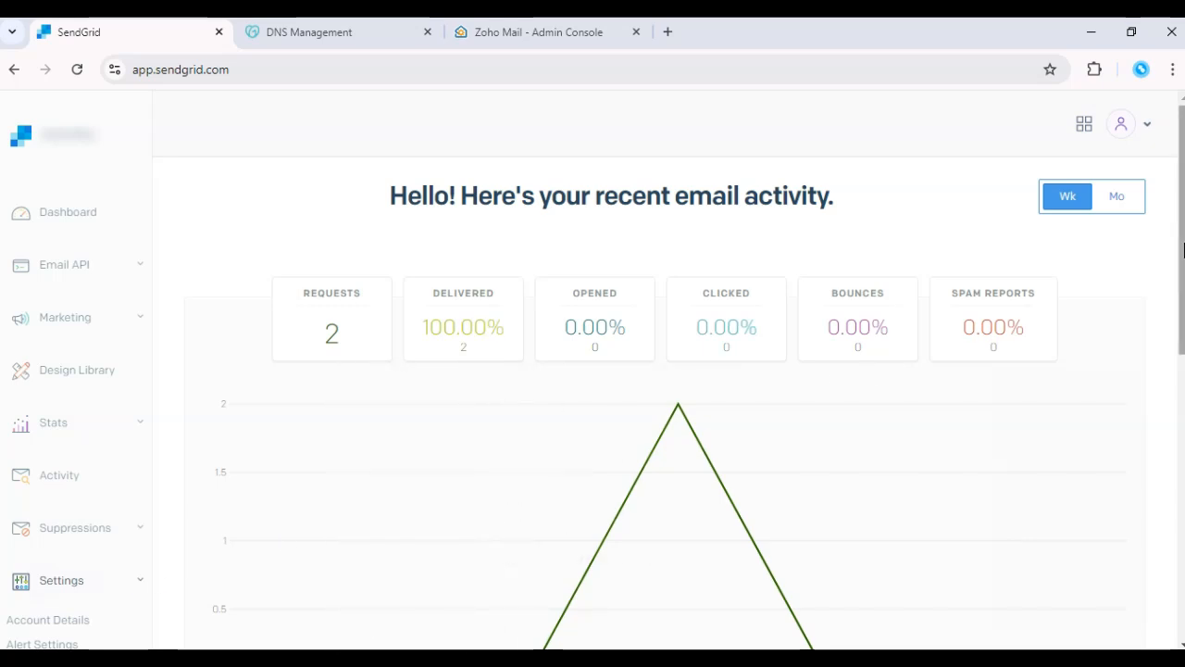
scroll(down, 3)
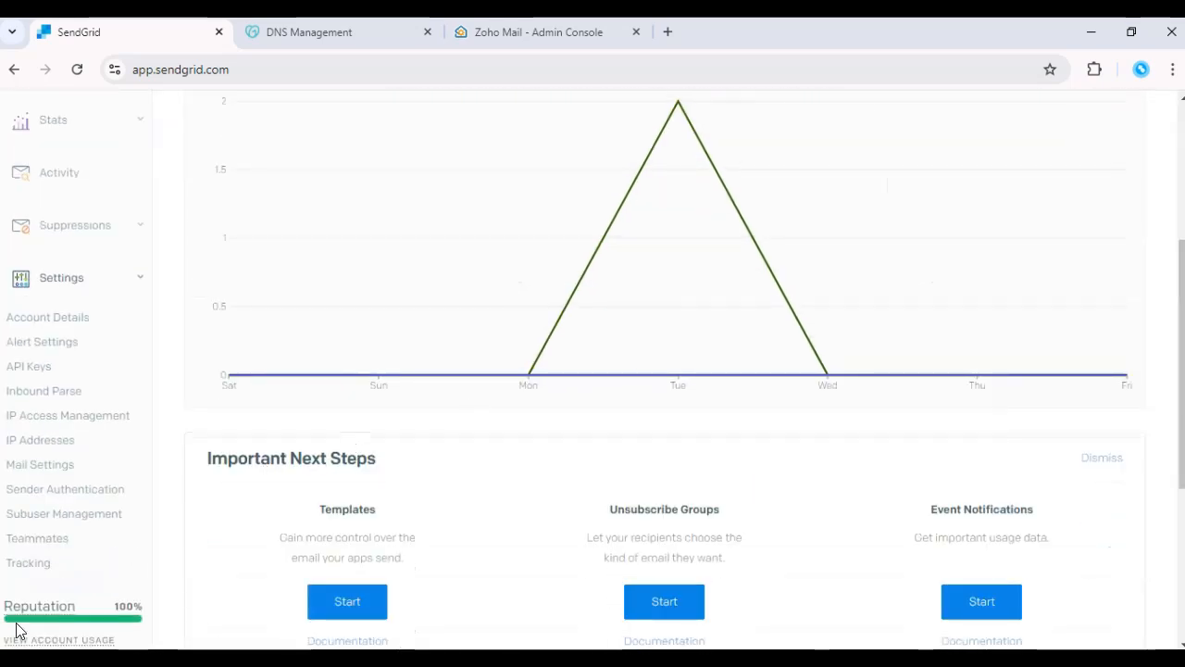
click(65, 489)
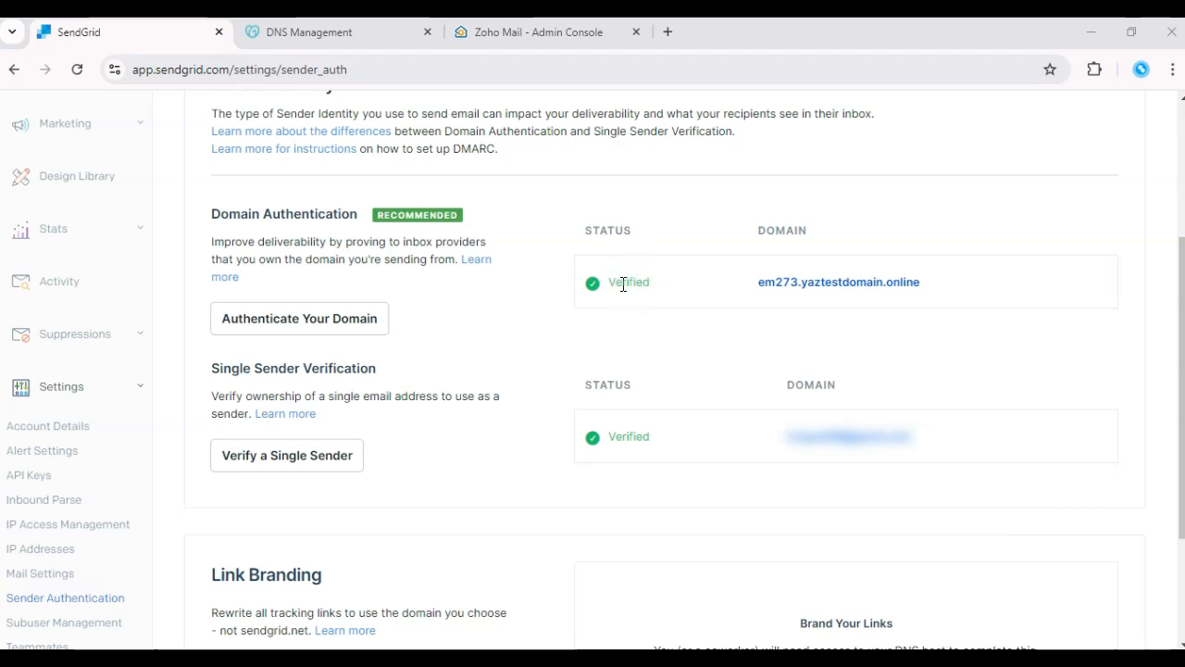
mouse_move(620, 289)
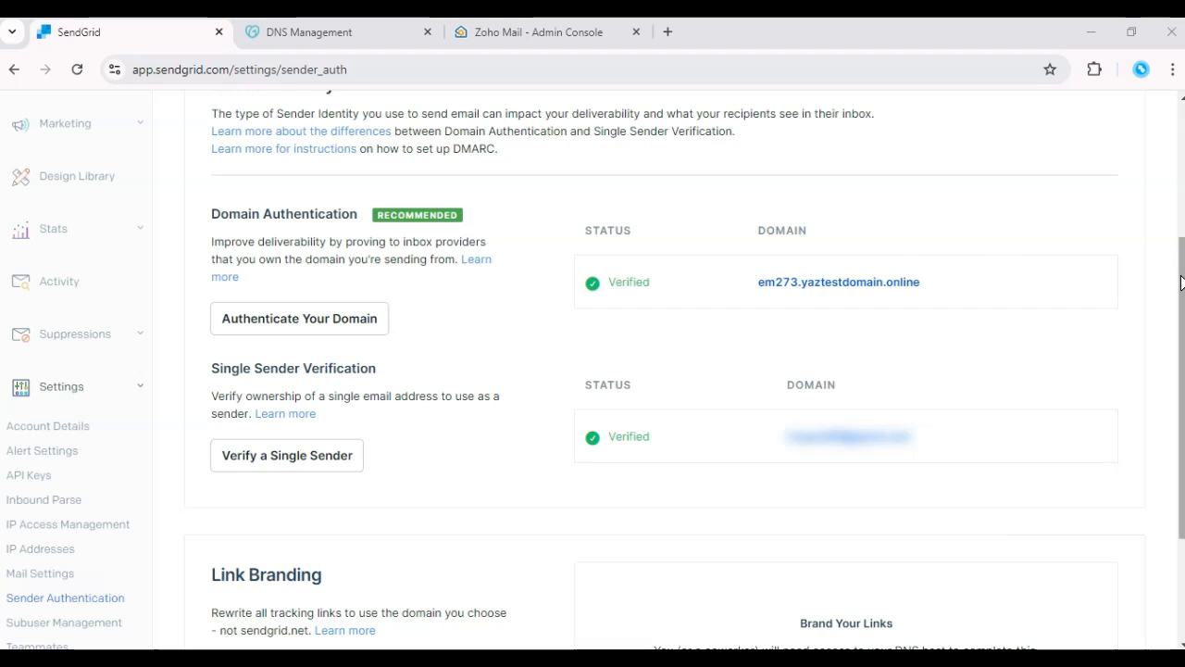
scroll(up, 3)
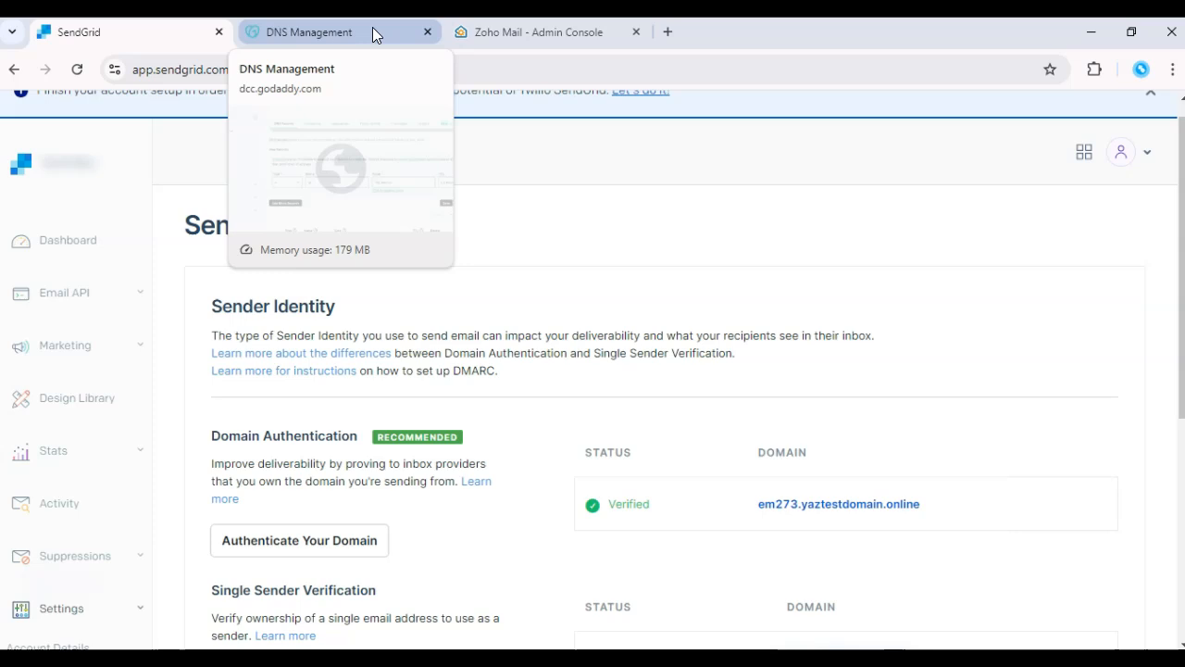
Return to the unsaved @ A record draft with value 192.168.0.0
click(329, 31)
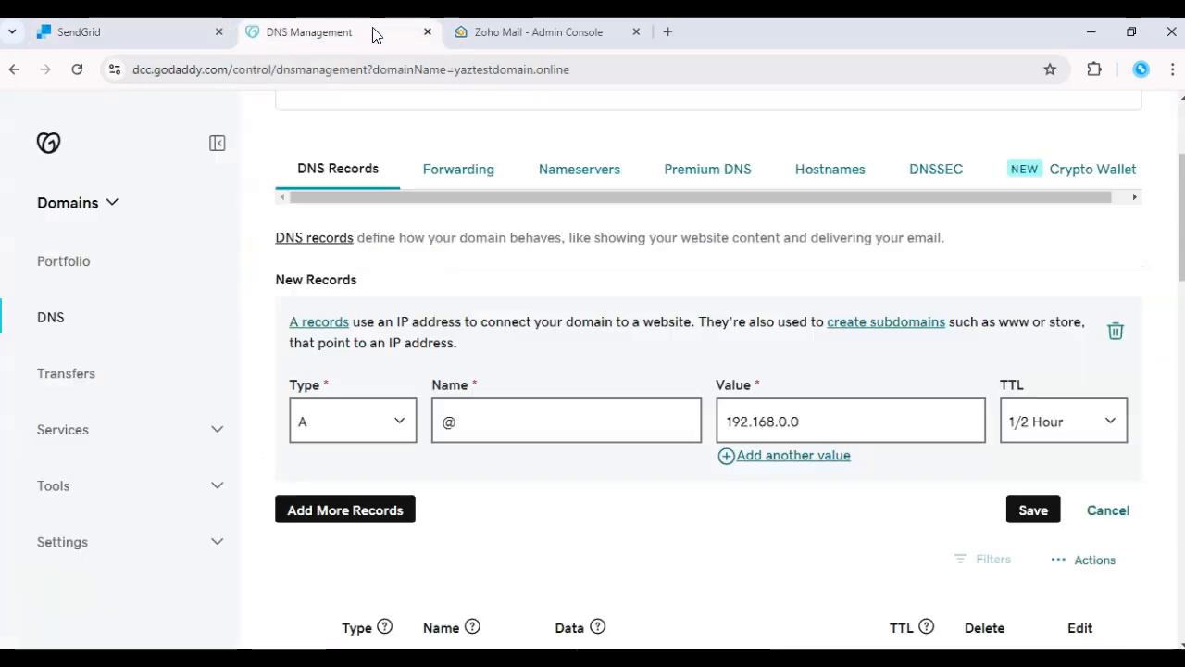
mouse_move(593, 284)
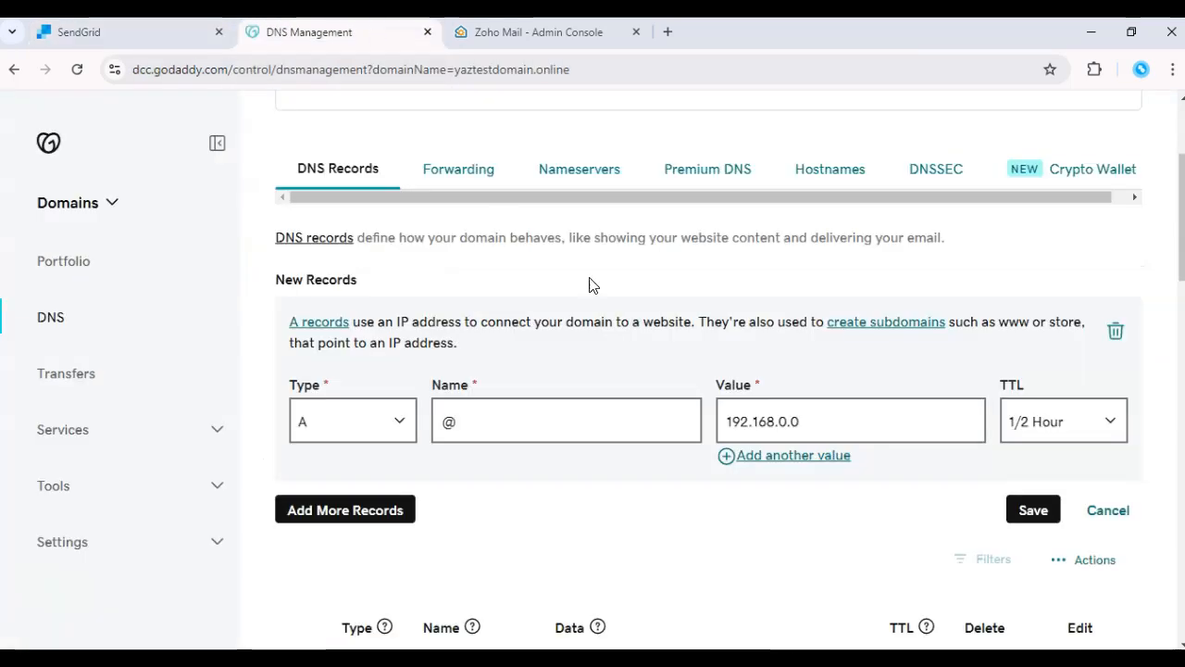
mouse_move(1046, 234)
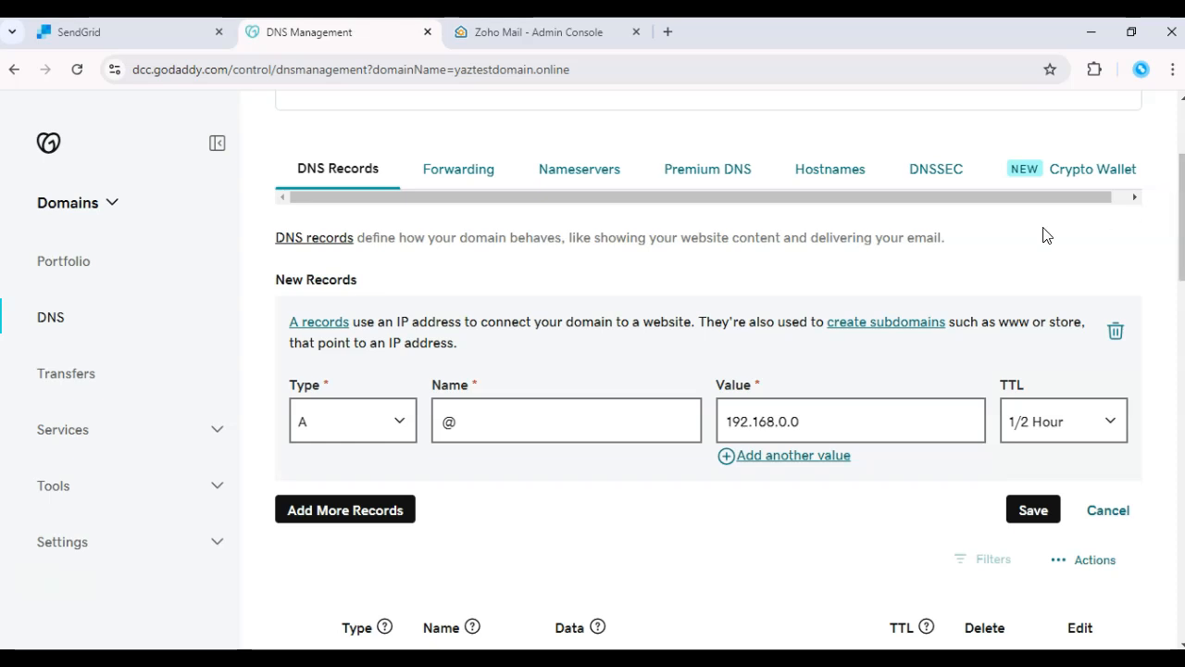
mouse_move(458, 303)
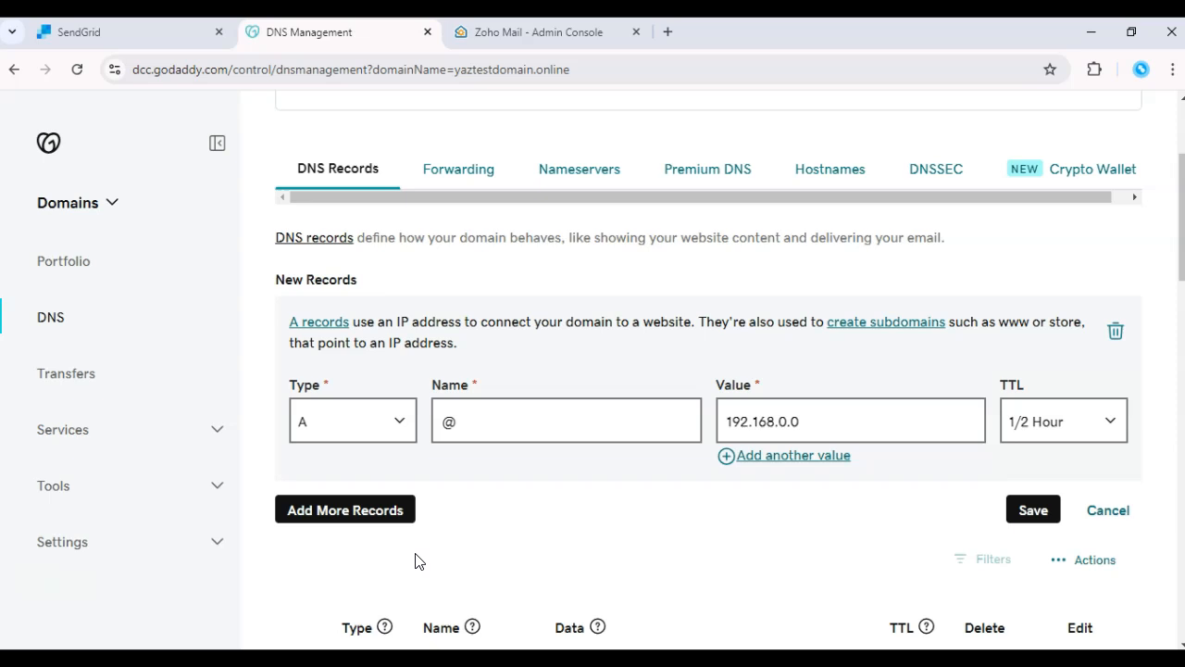
mouse_move(397, 466)
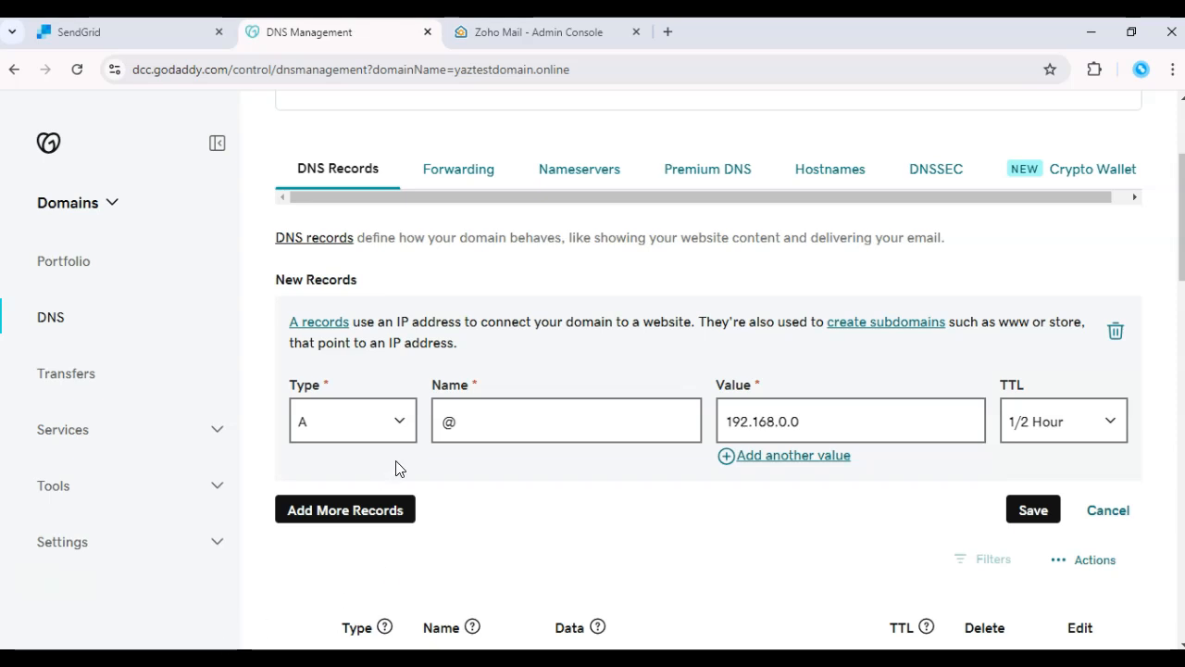